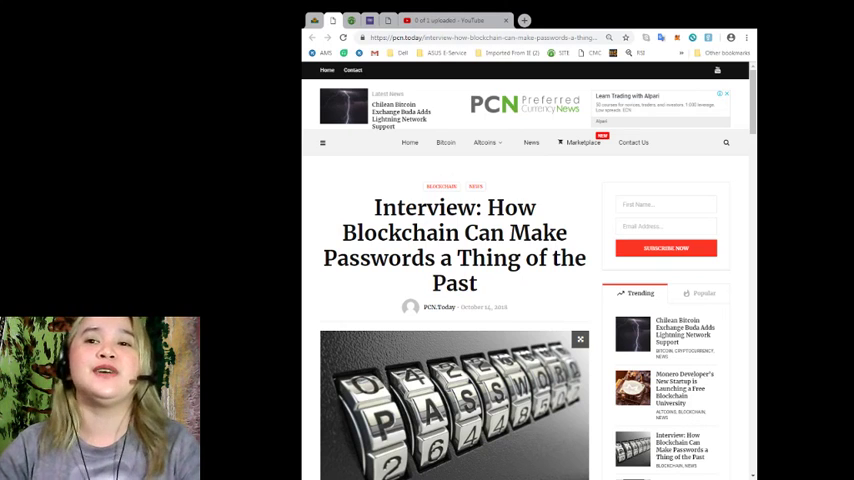
{"action": "mouse_move", "coordinate": [700, 168]}
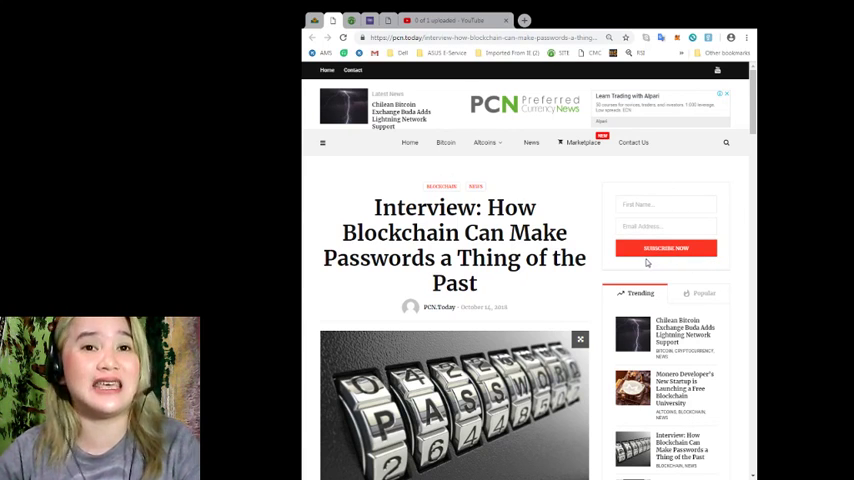
Scroll the article past the title and header image to the 'Blockchain Tech Can Make Passwords Obsolete' heading
{"action": "scroll", "scroll_direction": "down", "scroll_amount": 3}
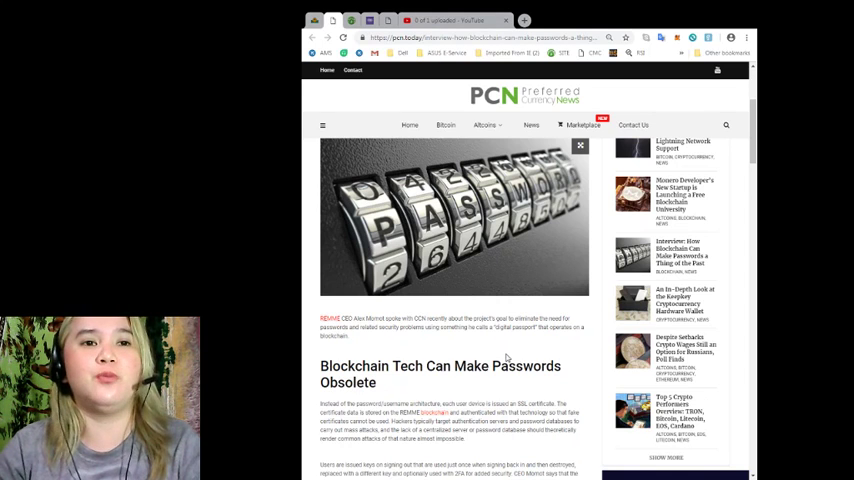
Scroll down to the pull quote about losing the ethereum genesis wallet password
{"action": "scroll", "scroll_direction": "down", "scroll_amount": 3}
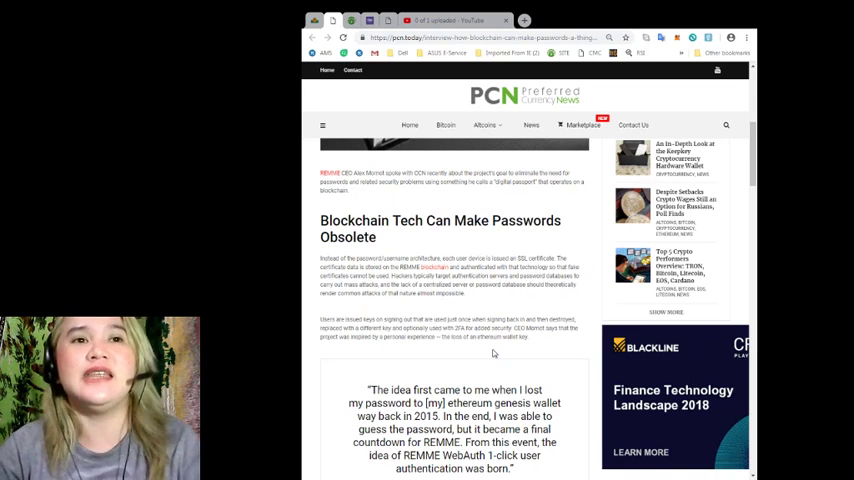
{"action": "scroll", "scroll_direction": "down", "scroll_amount": 3}
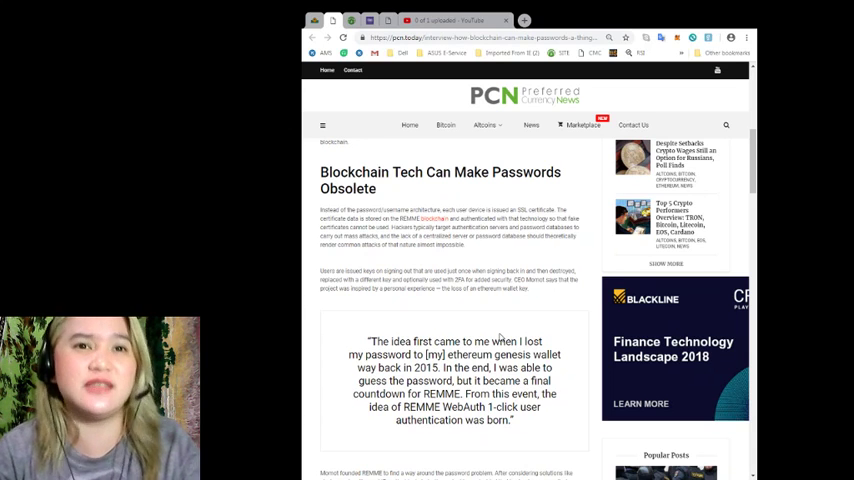
Scroll past the founder's quote and the ad to 'The Goals of the Project' heading
{"action": "scroll", "scroll_direction": "down", "scroll_amount": 3}
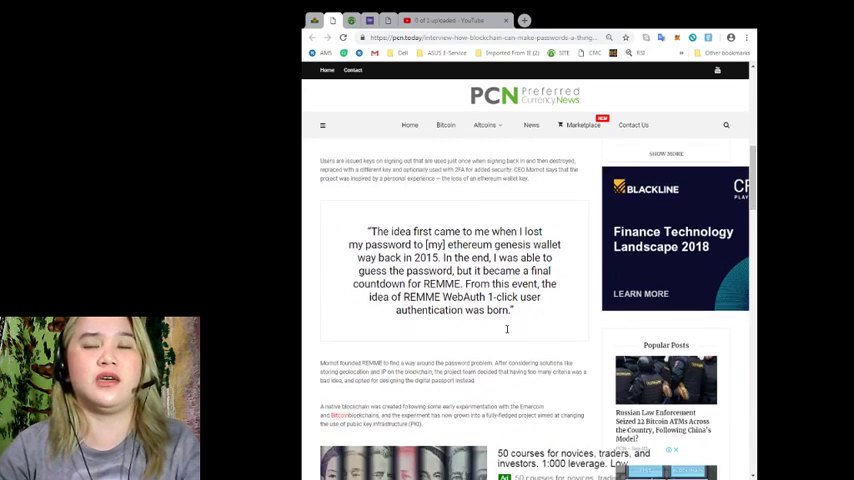
{"action": "scroll", "scroll_direction": "down", "scroll_amount": 3}
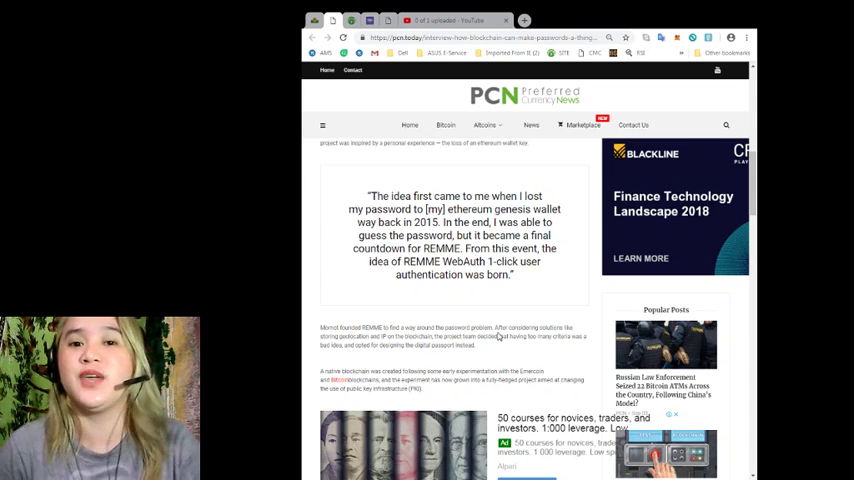
{"action": "scroll", "scroll_direction": "down", "scroll_amount": 3}
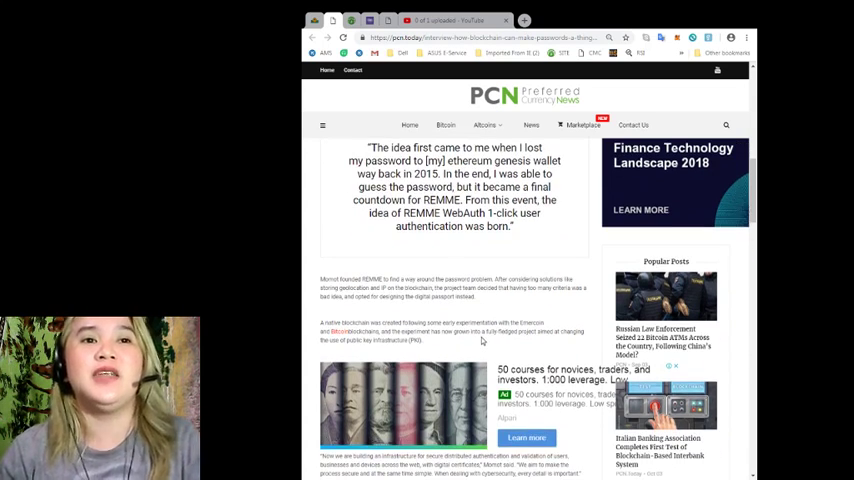
{"action": "scroll", "scroll_direction": "down", "scroll_amount": 3}
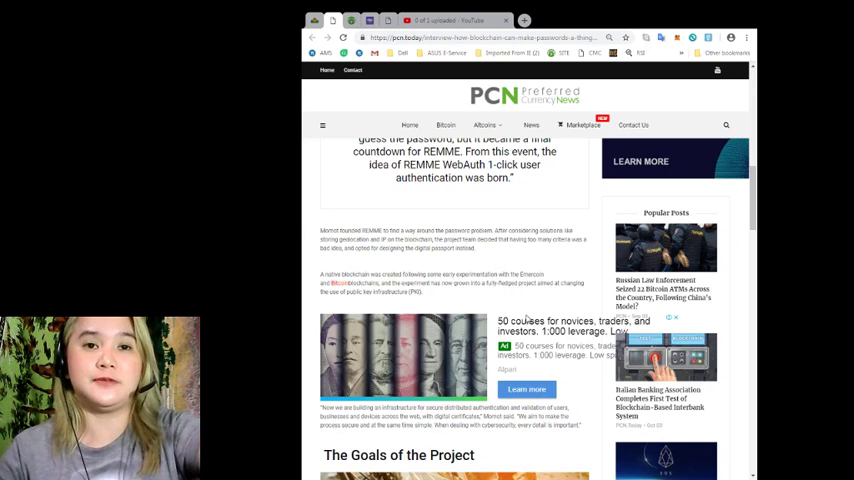
Scroll past the bicycle photo to the first goal quote and the start of the second goal
{"action": "scroll", "scroll_direction": "down", "scroll_amount": 3}
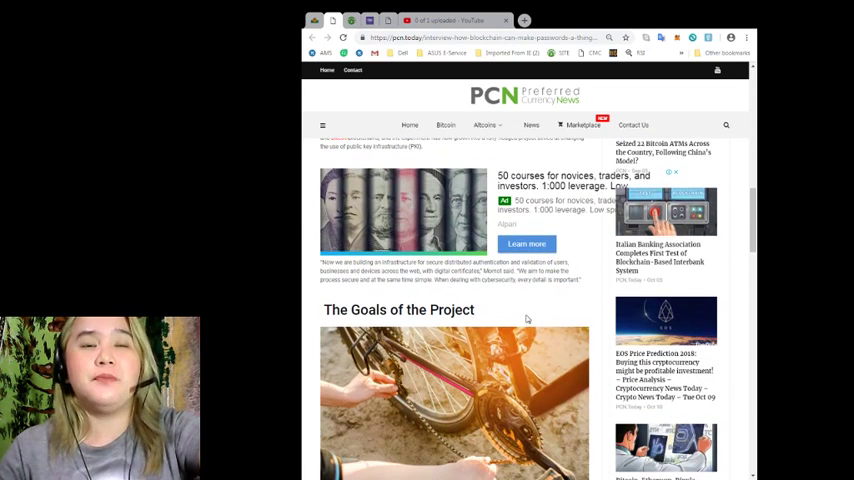
{"action": "scroll", "scroll_direction": "down", "scroll_amount": 3}
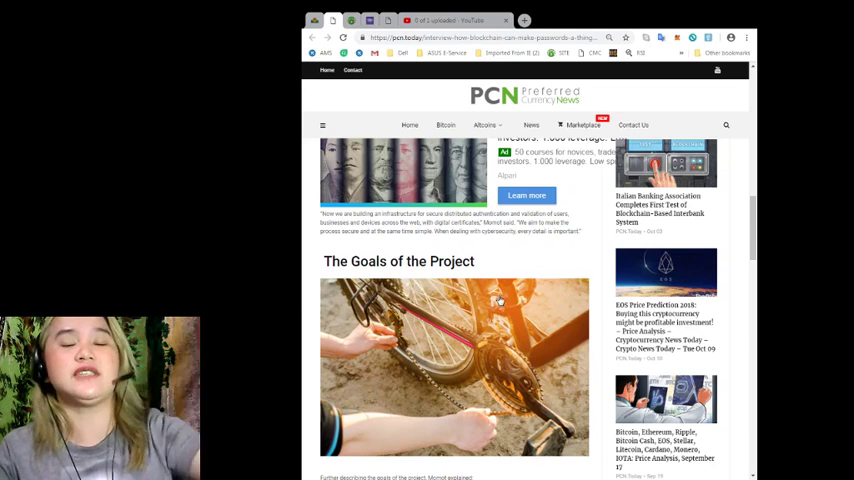
{"action": "scroll", "scroll_direction": "down", "scroll_amount": 3}
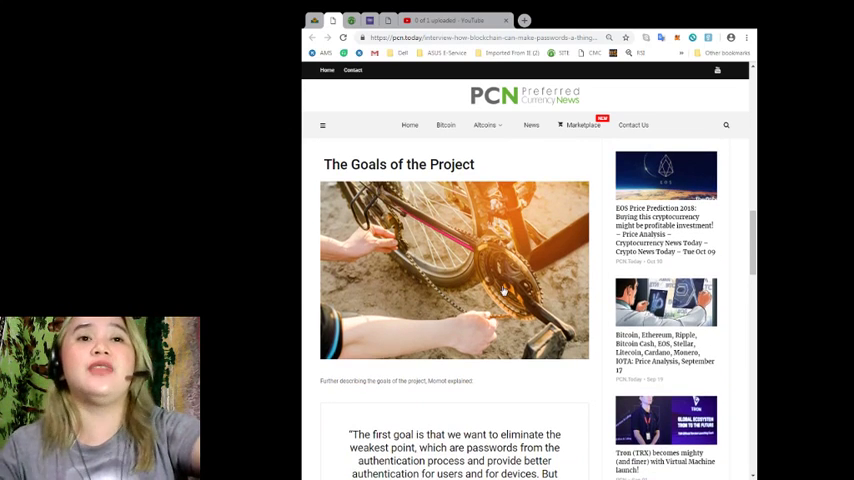
{"action": "scroll", "scroll_direction": "down", "scroll_amount": 3}
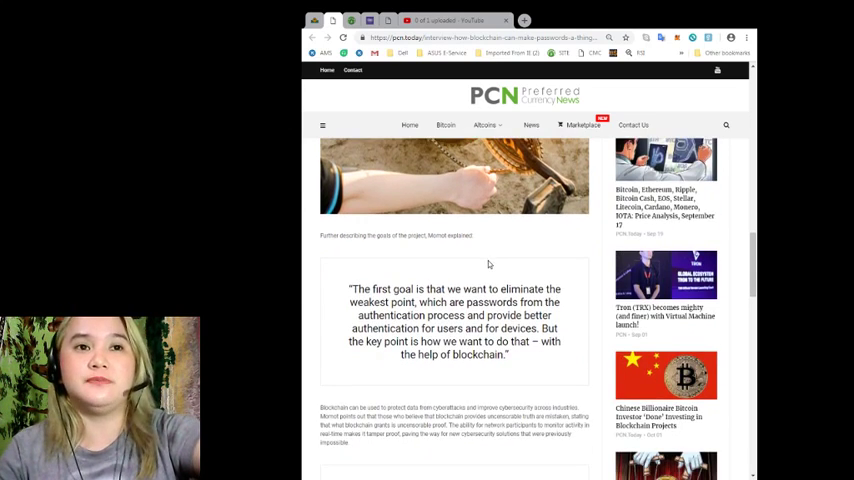
{"action": "scroll", "scroll_direction": "down", "scroll_amount": 3}
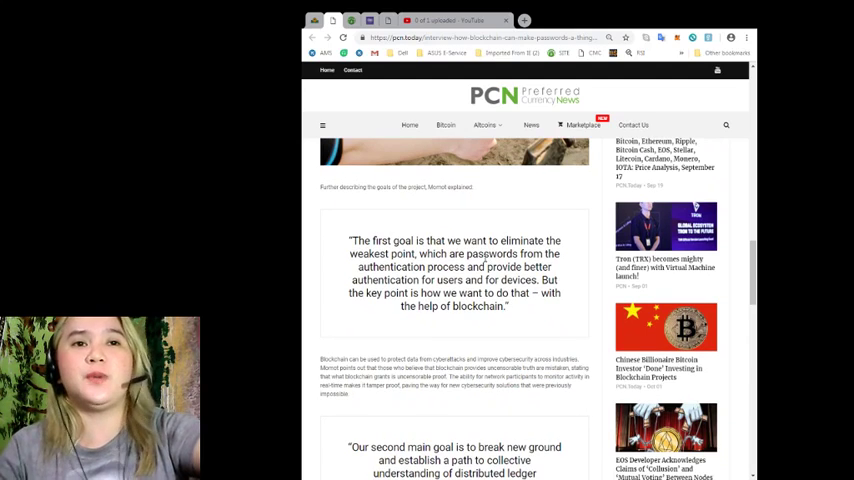
{"action": "scroll", "scroll_direction": "up", "scroll_amount": 3}
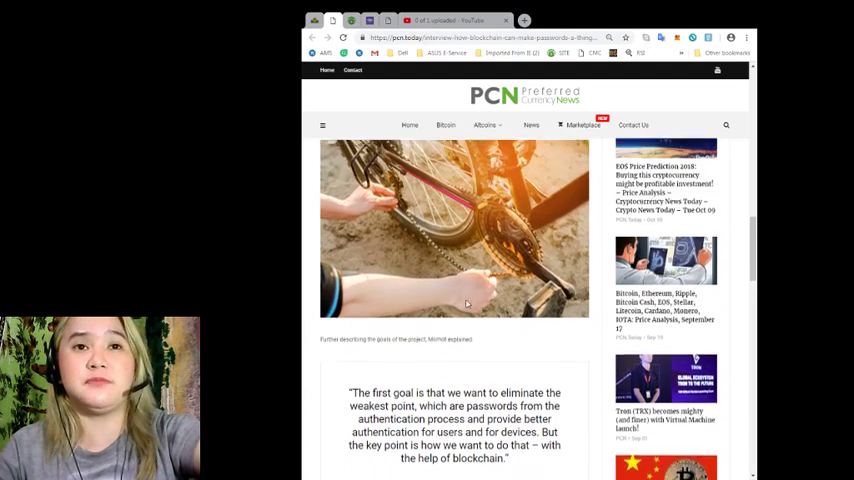
{"action": "scroll", "scroll_direction": "down", "scroll_amount": 3}
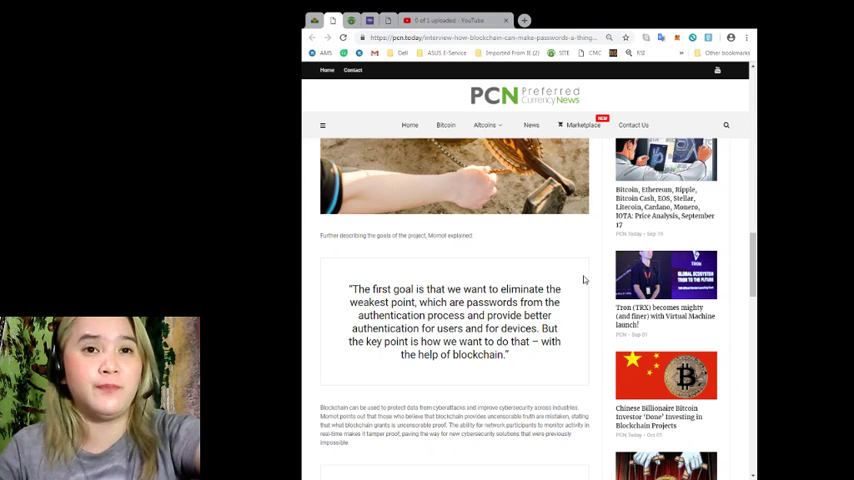
{"action": "scroll", "scroll_direction": "down", "scroll_amount": 3}
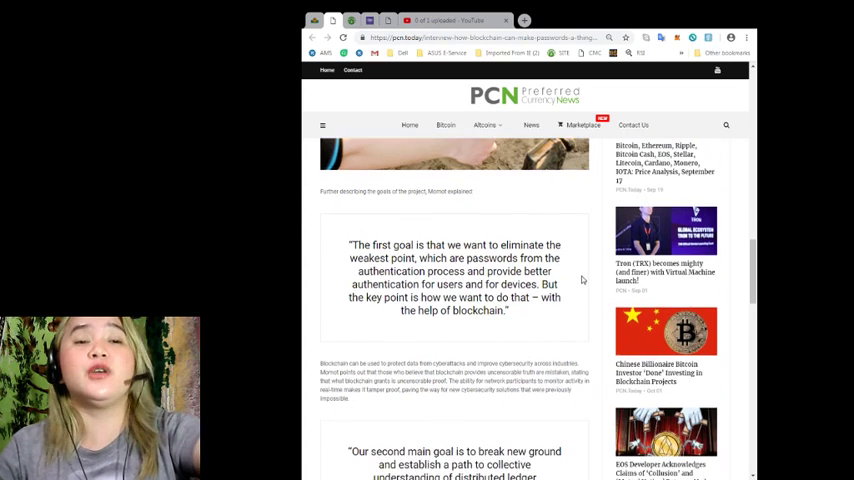
{"action": "scroll", "scroll_direction": "down", "scroll_amount": 3}
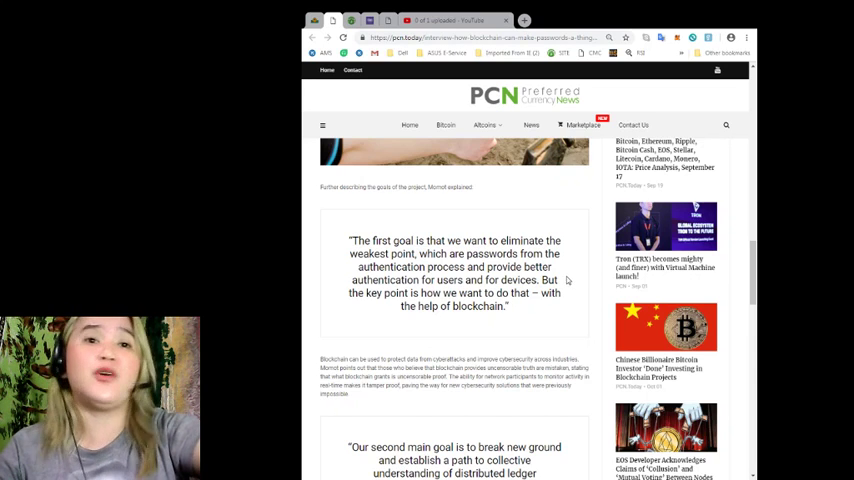
{"action": "mouse_move", "coordinate": [560, 280]}
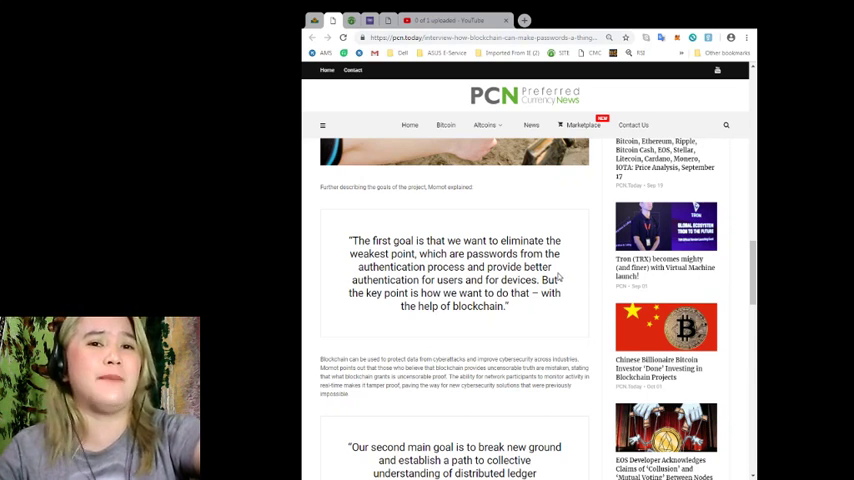
Scroll to the article's end: the masternode quote, tags and previous/next article links
{"action": "scroll", "scroll_direction": "down", "scroll_amount": 3}
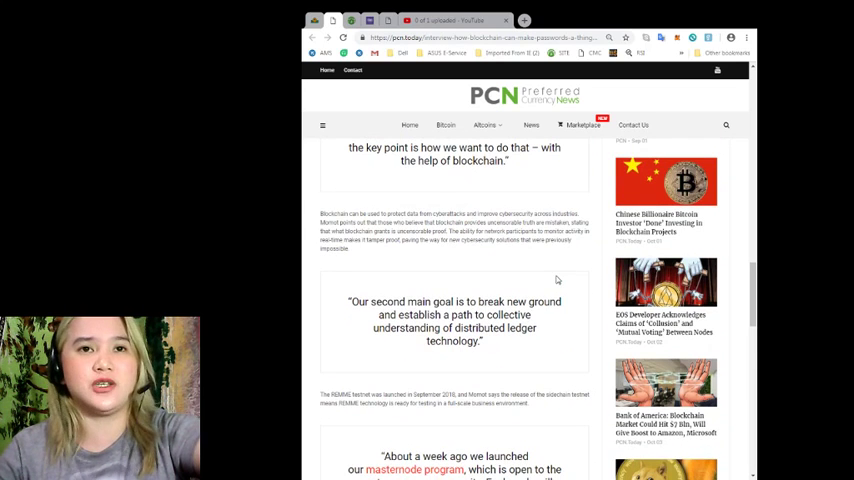
{"action": "mouse_move", "coordinate": [356, 216]}
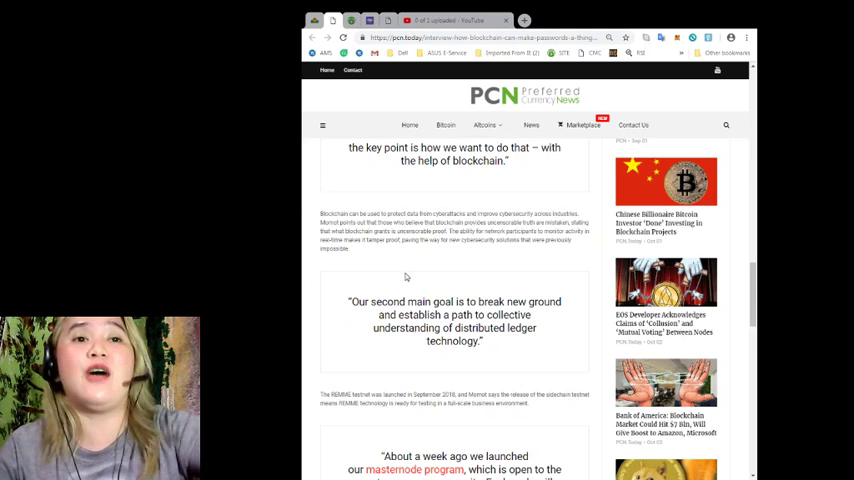
{"action": "mouse_move", "coordinate": [402, 280]}
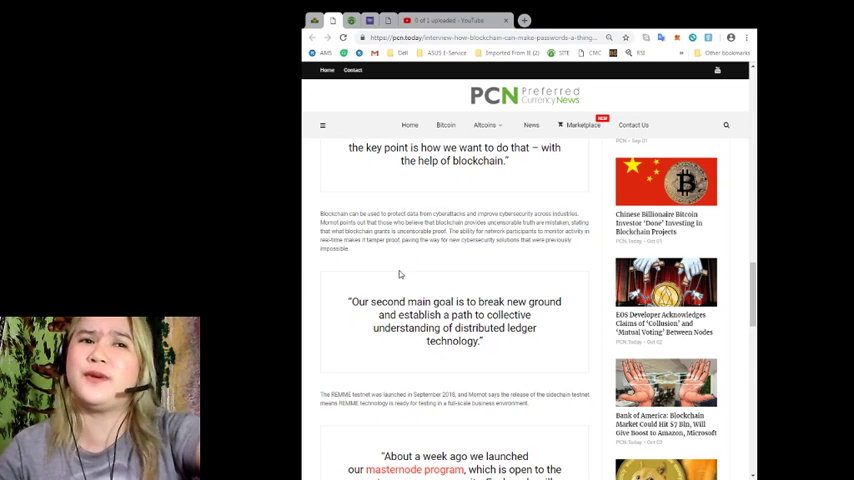
{"action": "scroll", "scroll_direction": "down", "scroll_amount": 3}
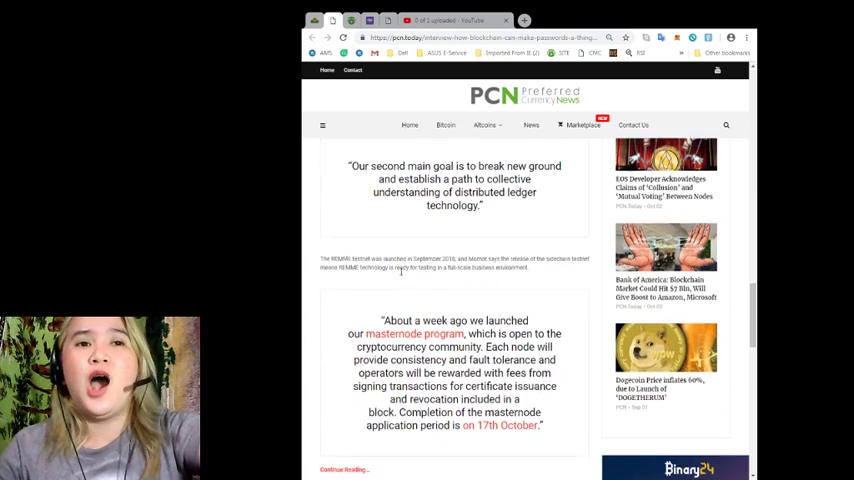
{"action": "scroll", "scroll_direction": "down", "scroll_amount": 3}
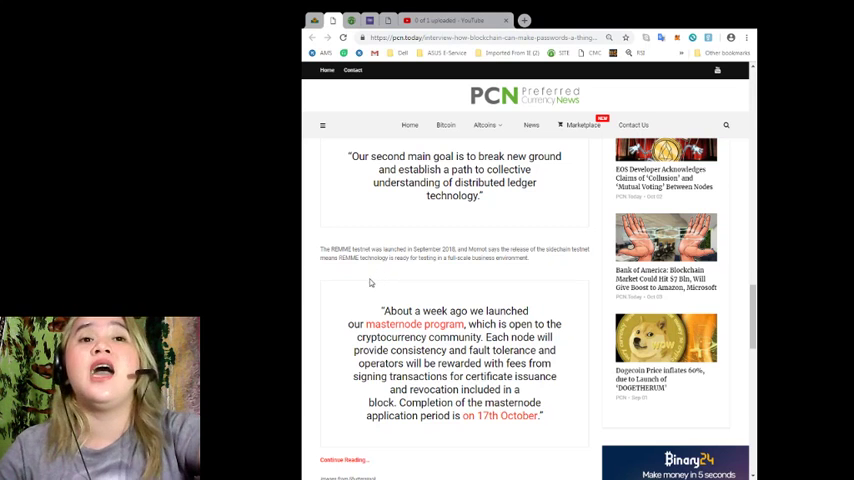
{"action": "mouse_move", "coordinate": [356, 272]}
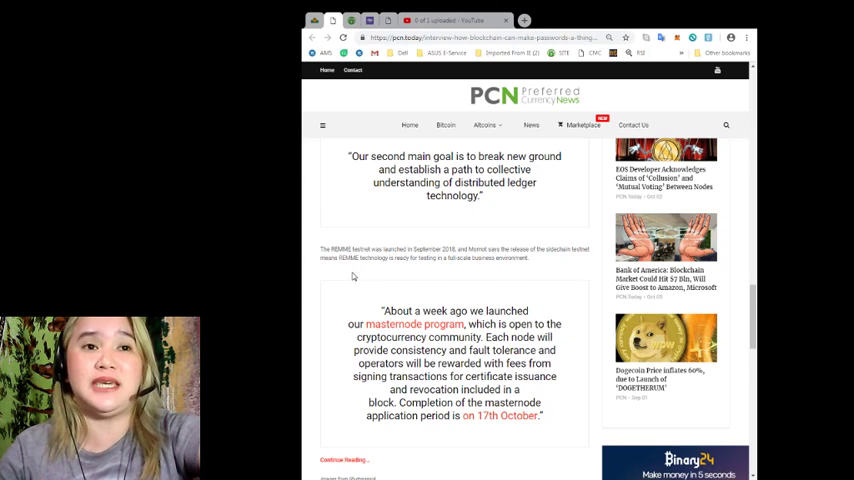
{"action": "mouse_move", "coordinate": [352, 274]}
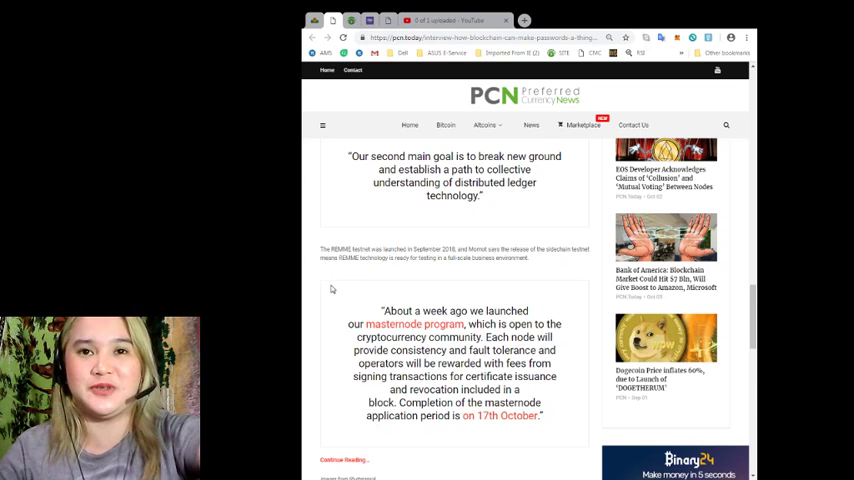
{"action": "scroll", "scroll_direction": "down", "scroll_amount": 3}
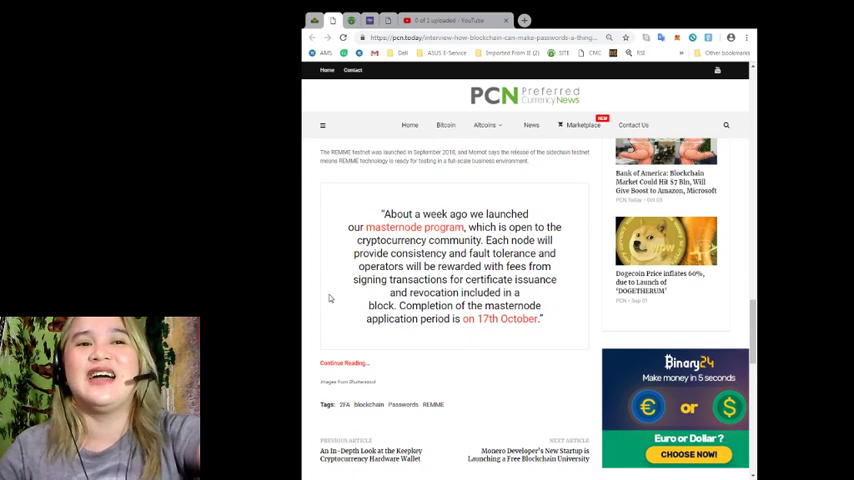
{"action": "mouse_move", "coordinate": [324, 284]}
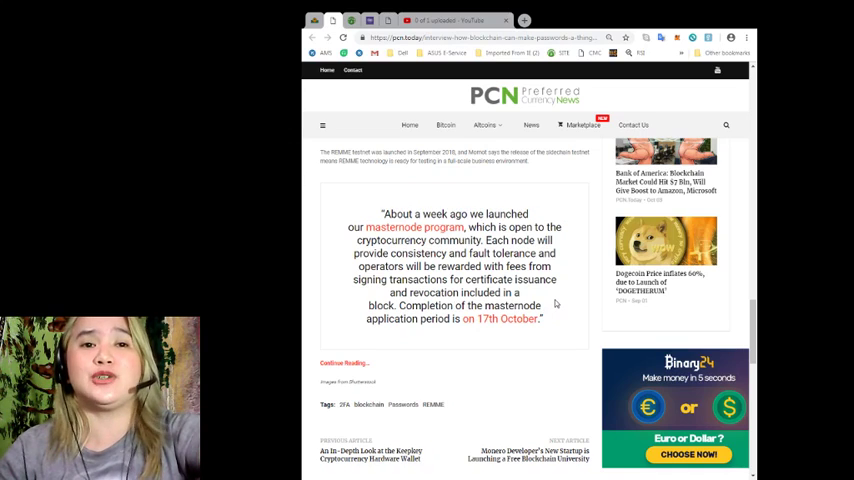
{"action": "mouse_move", "coordinate": [476, 332]}
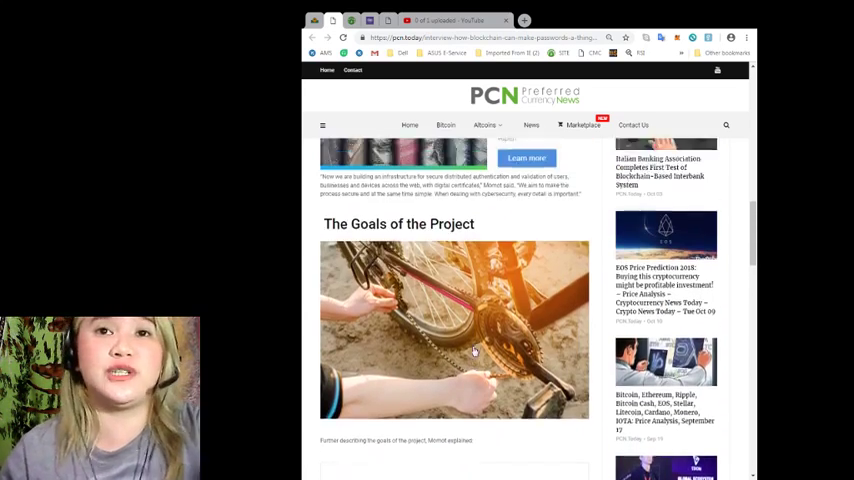
Scroll back up toward the article top before the PreferredCurrency.News welcome page appears
{"action": "scroll", "scroll_direction": "up", "scroll_amount": 3}
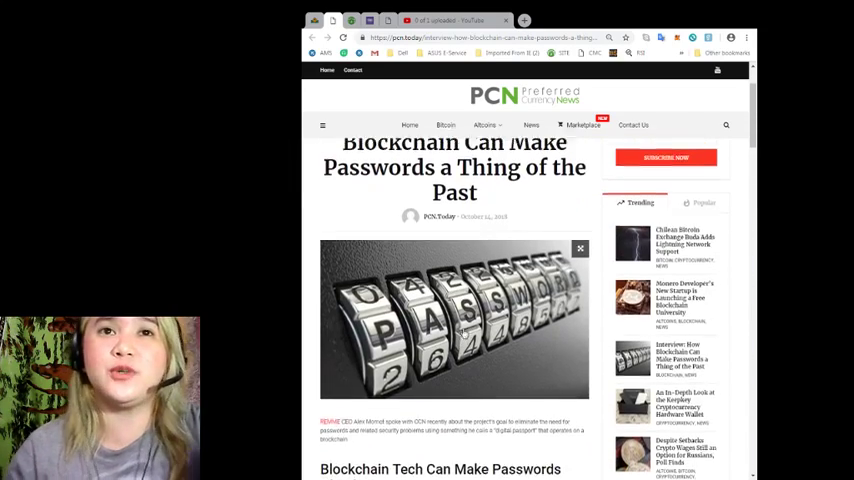
{"action": "scroll", "scroll_direction": "up", "scroll_amount": 3}
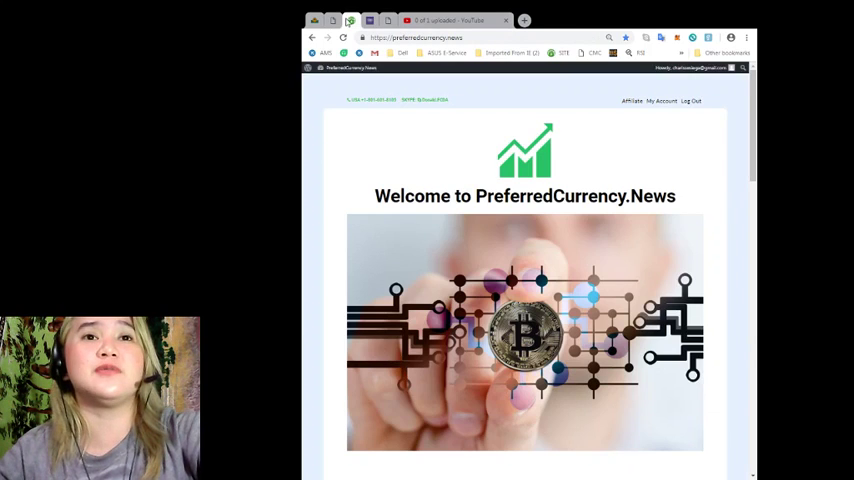
Scroll the homepage through SUBSCRIBE NOW and What we do toward the video section
{"action": "scroll", "scroll_direction": "down", "scroll_amount": 3}
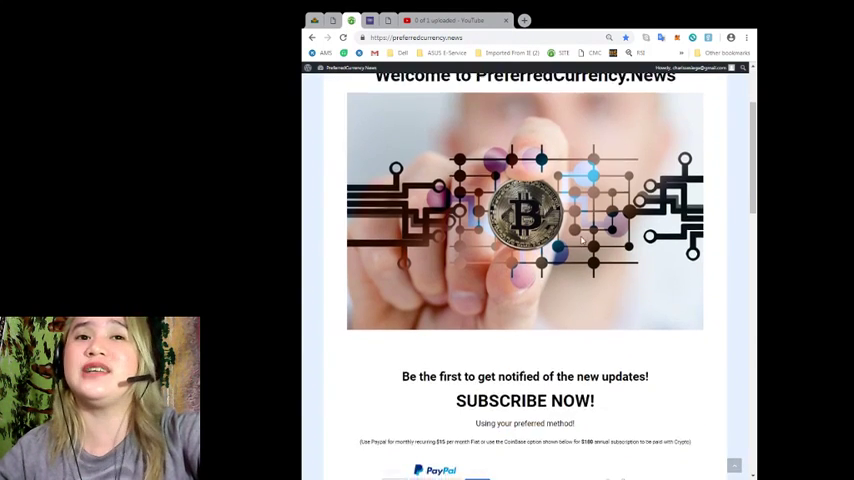
{"action": "scroll", "scroll_direction": "down", "scroll_amount": 3}
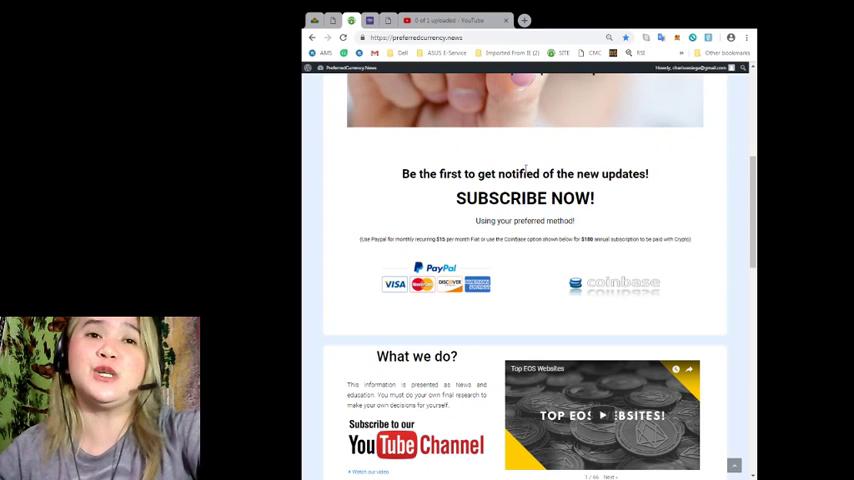
{"action": "mouse_move", "coordinate": [658, 148]}
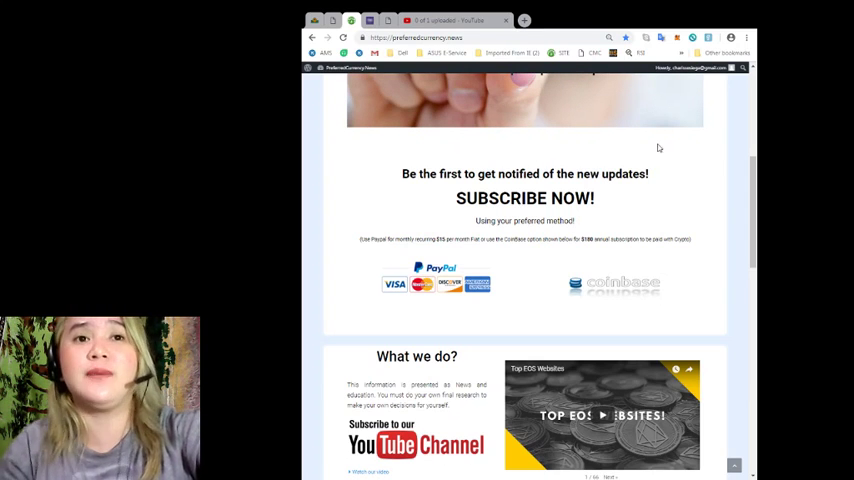
{"action": "mouse_move", "coordinate": [642, 152]}
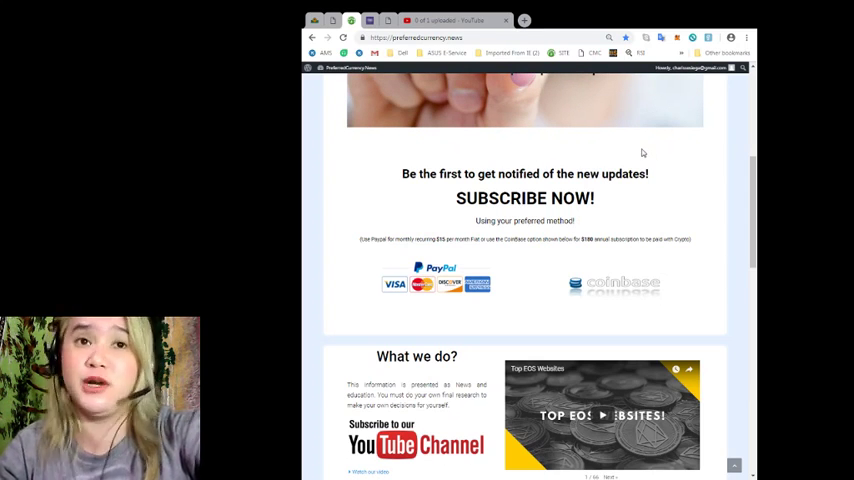
{"action": "mouse_move", "coordinate": [620, 186]}
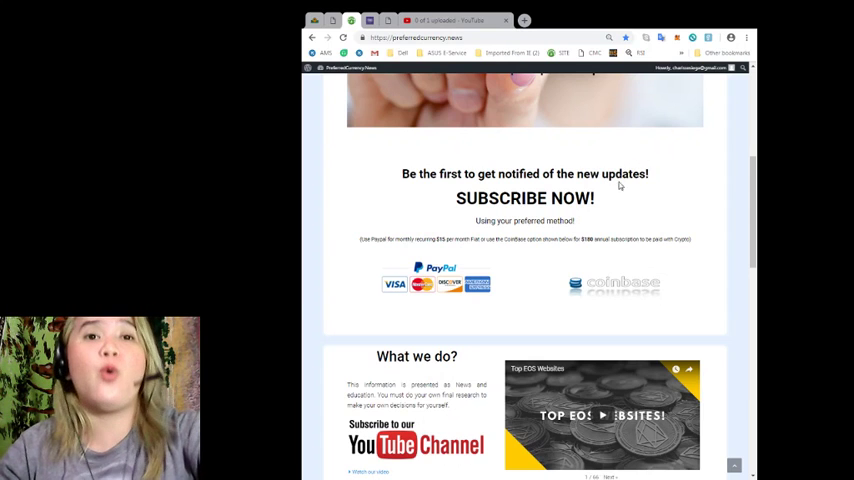
{"action": "scroll", "scroll_direction": "down", "scroll_amount": 3}
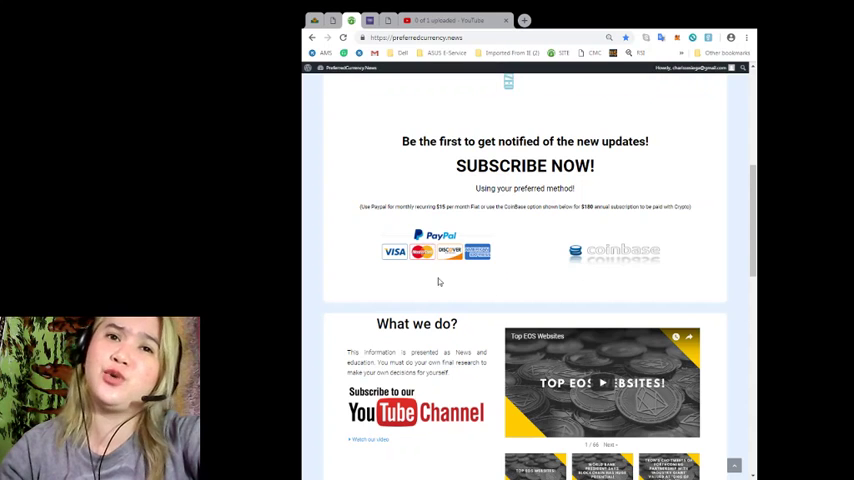
{"action": "mouse_move", "coordinate": [748, 246]}
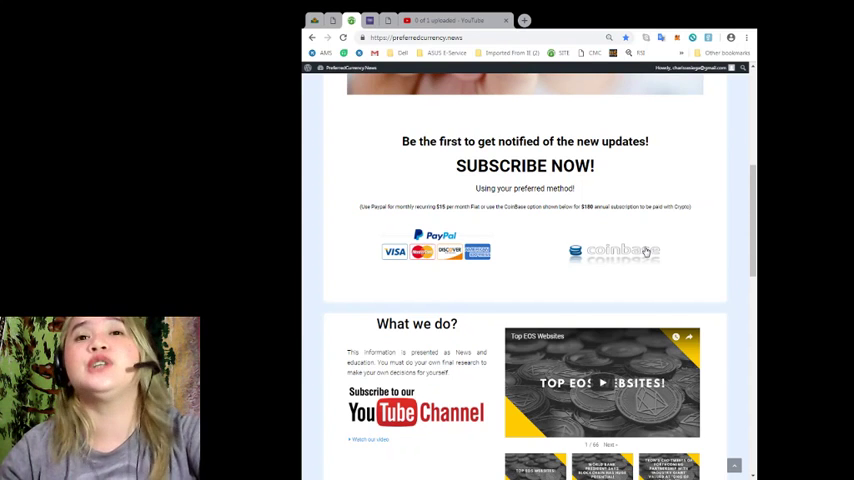
{"action": "mouse_move", "coordinate": [648, 248]}
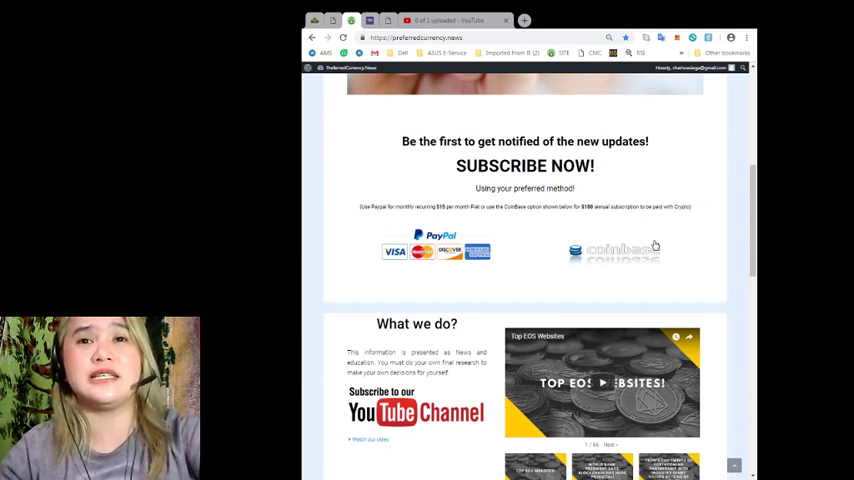
Scroll on to the Contact Us section, then nudge back up before returning to the article
{"action": "scroll", "scroll_direction": "up", "scroll_amount": 3}
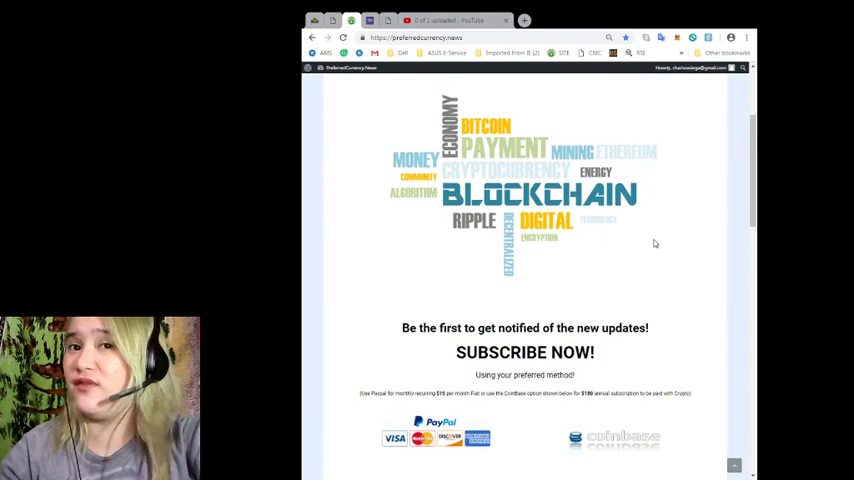
{"action": "scroll", "scroll_direction": "down", "scroll_amount": 3}
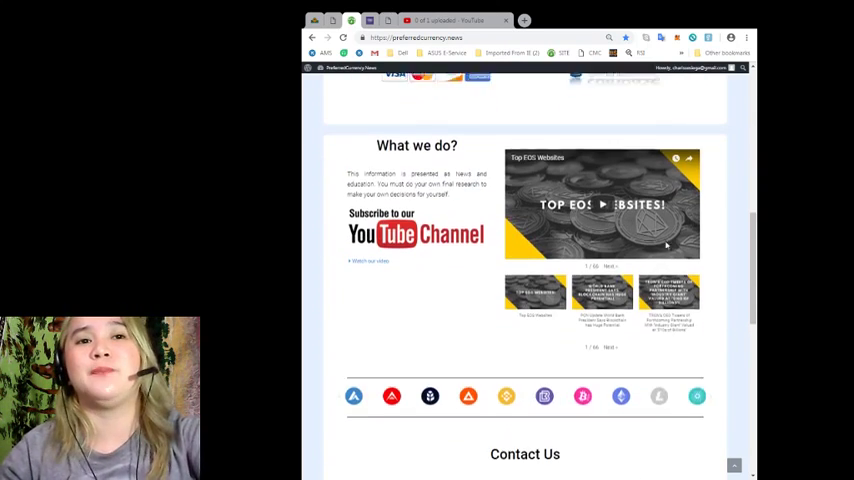
{"action": "scroll", "scroll_direction": "down", "scroll_amount": 3}
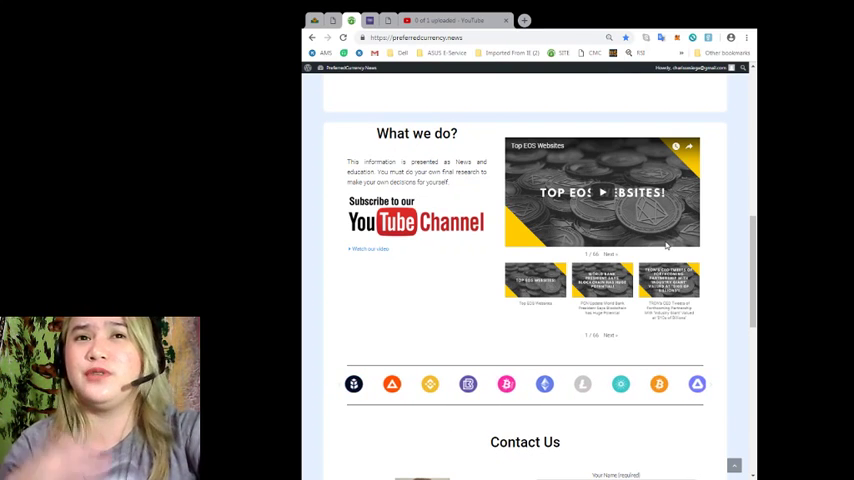
{"action": "scroll", "scroll_direction": "up", "scroll_amount": 3}
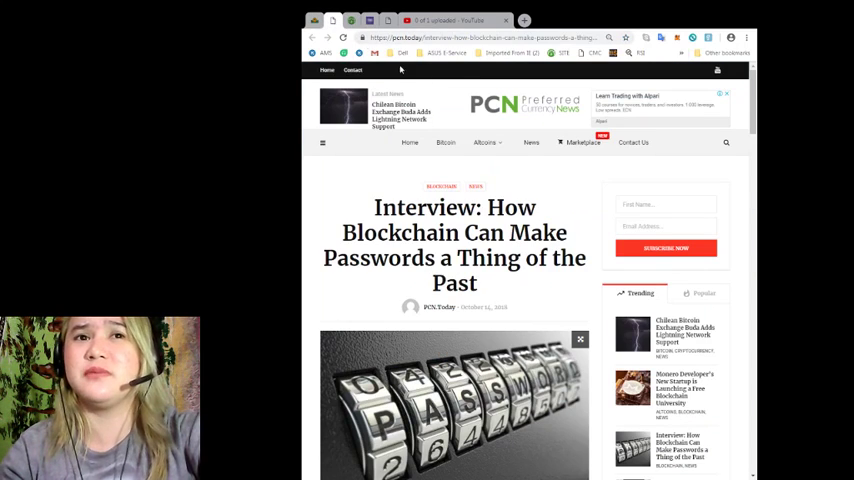
{"action": "mouse_move", "coordinate": [464, 74]}
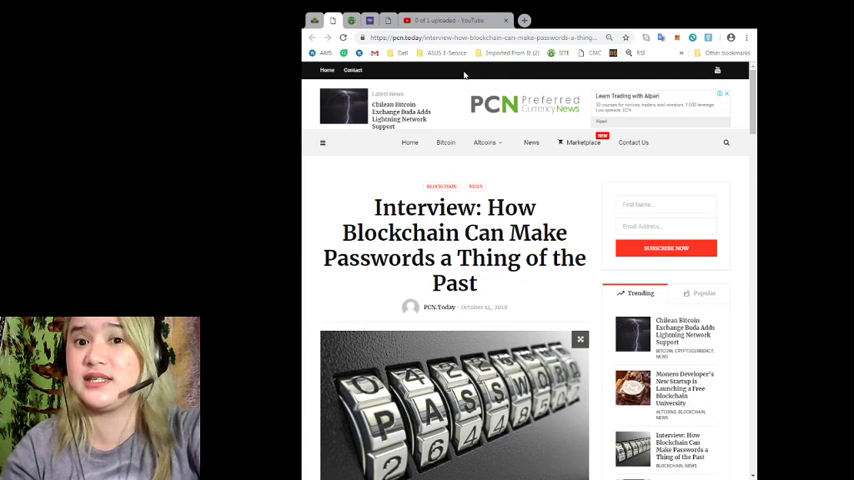
Briefly view the Crypto Games Conference page, then return to the PreferredCurrency.News homepage
{"action": "left_click", "coordinate": [456, 20]}
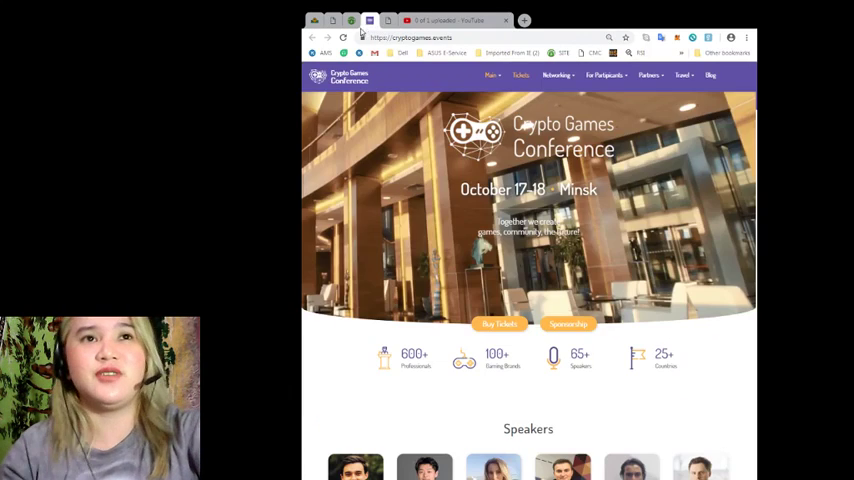
{"action": "left_click", "coordinate": [352, 20]}
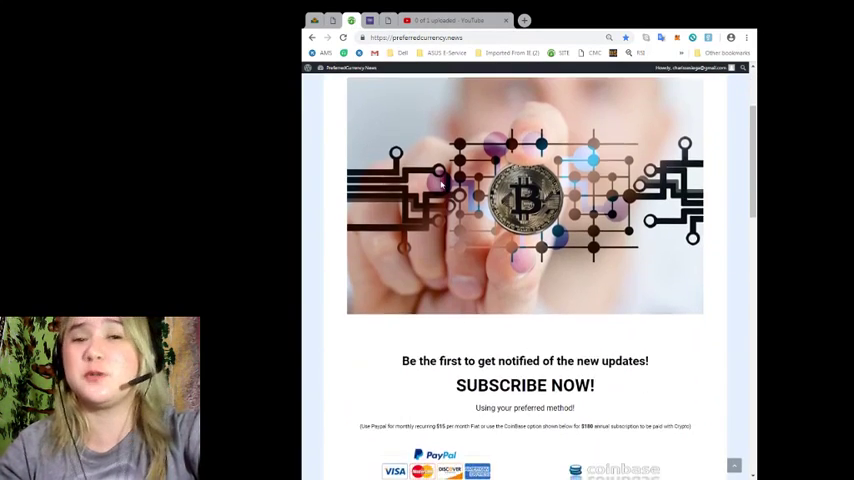
Scroll past the subscribe options and YouTube videos to the Contact Us form
{"action": "scroll", "scroll_direction": "down", "scroll_amount": 3}
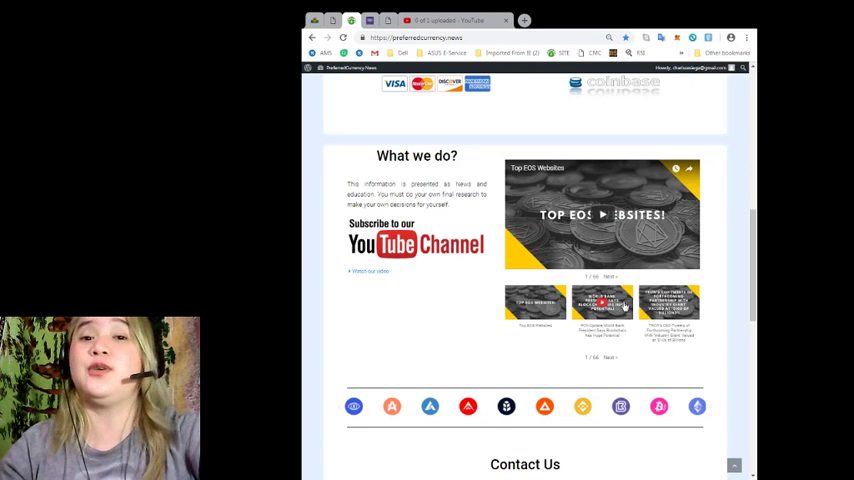
{"action": "mouse_move", "coordinate": [492, 364]}
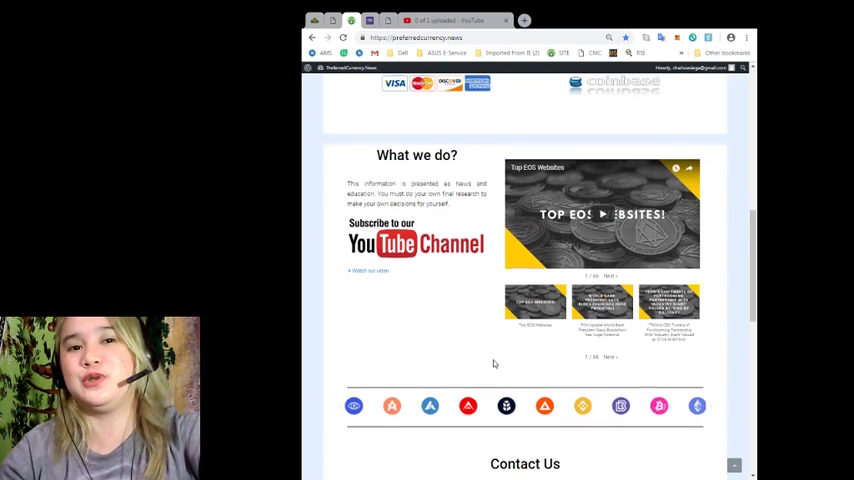
{"action": "scroll", "scroll_direction": "down", "scroll_amount": 3}
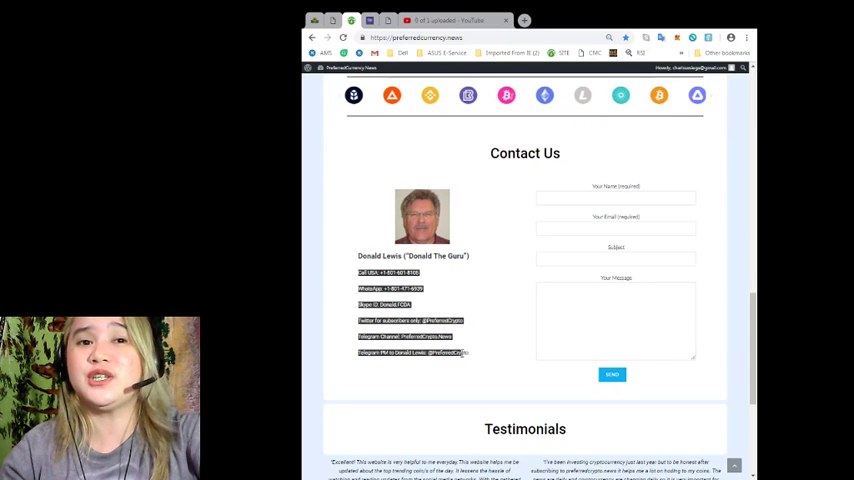
{"action": "left_click", "coordinate": [488, 308]}
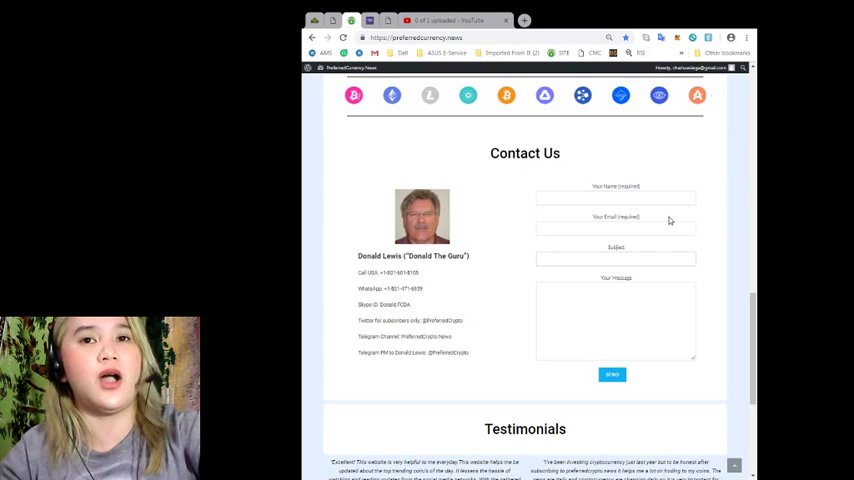
{"action": "left_click", "coordinate": [616, 260]}
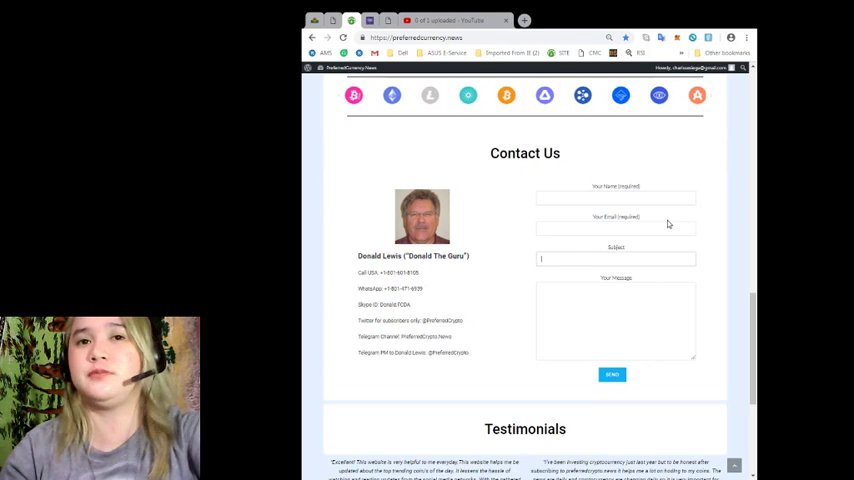
{"action": "left_click", "coordinate": [616, 318]}
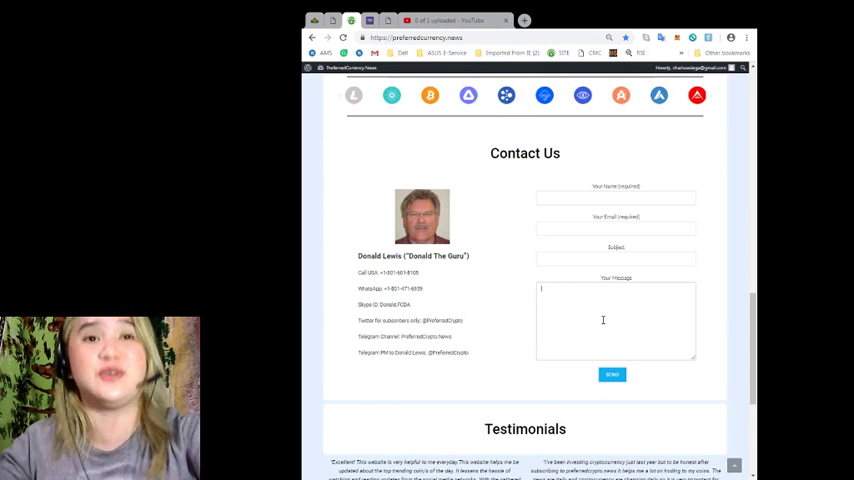
{"action": "scroll", "scroll_direction": "down", "scroll_amount": 3}
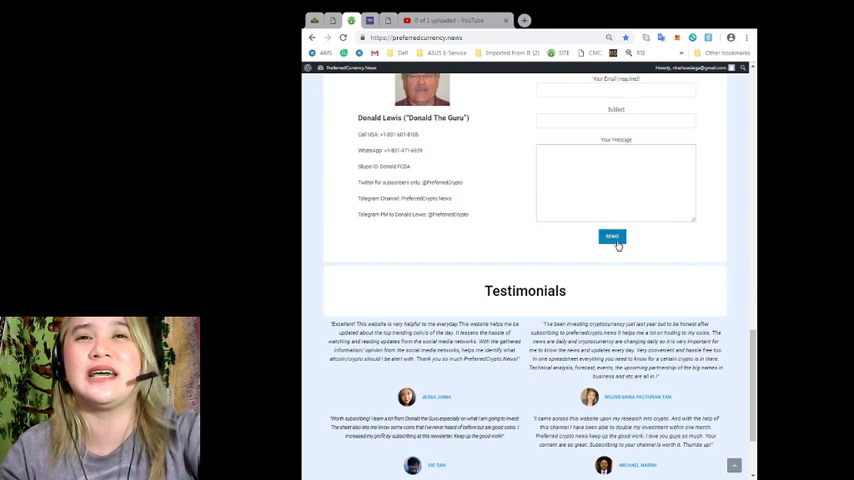
{"action": "scroll", "scroll_direction": "up", "scroll_amount": 3}
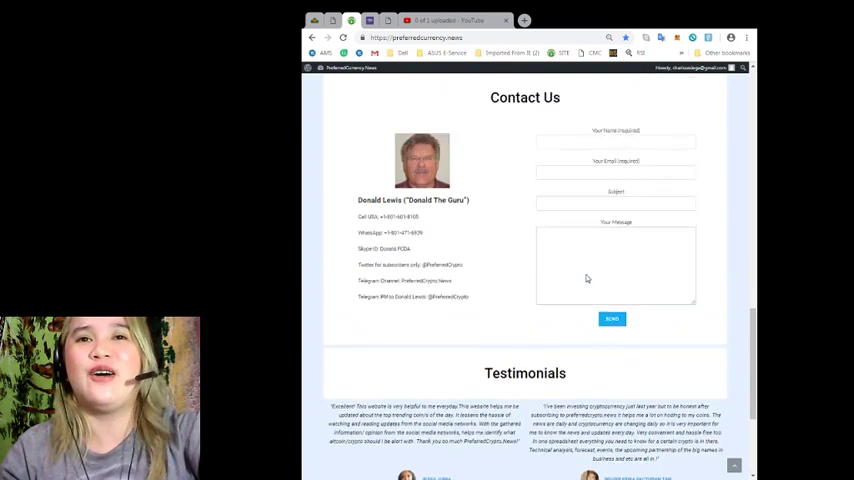